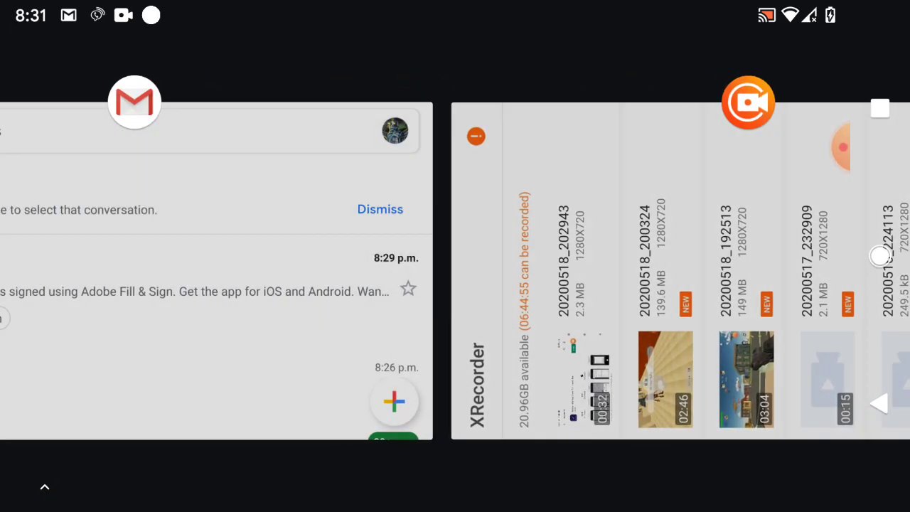
Step: Back in Gmail, download the Sample Form.pdf attachment and open the finished download
{"action": "left_click", "coordinate": [135, 101]}
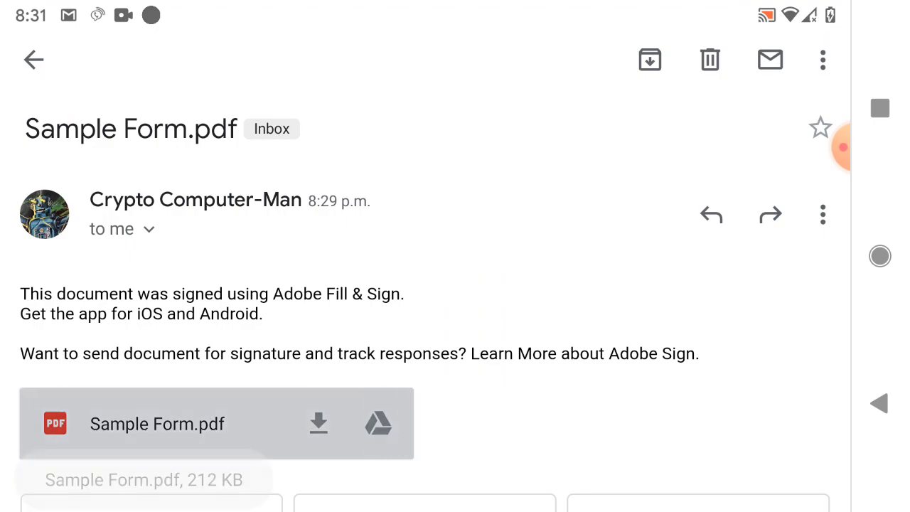
{"action": "left_click", "coordinate": [319, 423]}
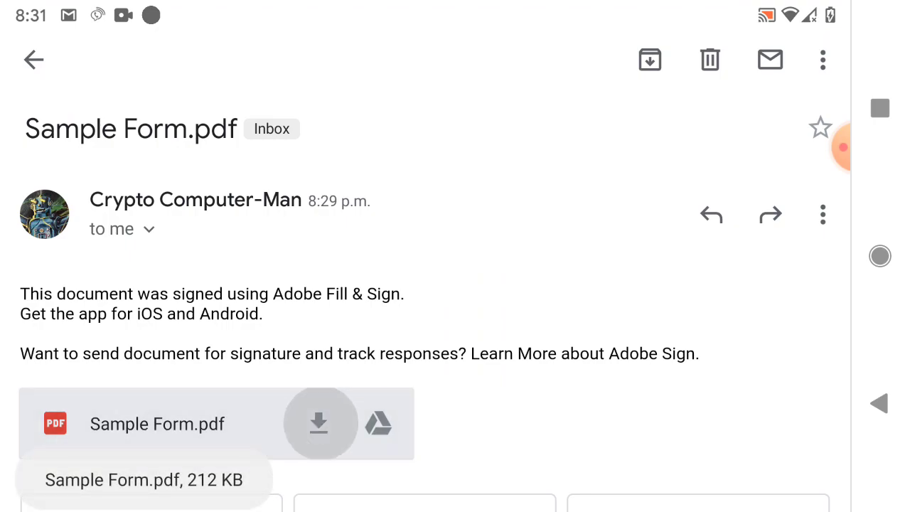
{"action": "left_click", "coordinate": [319, 423]}
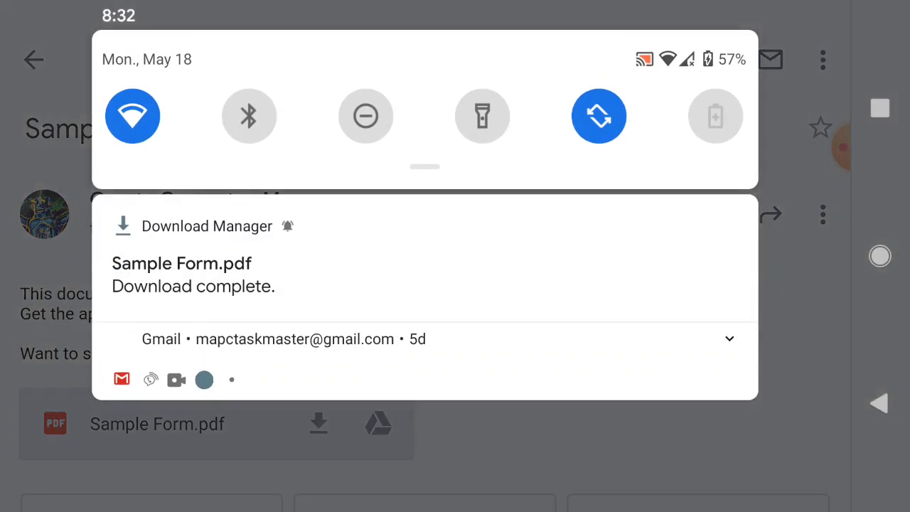
{"action": "left_click", "coordinate": [729, 338]}
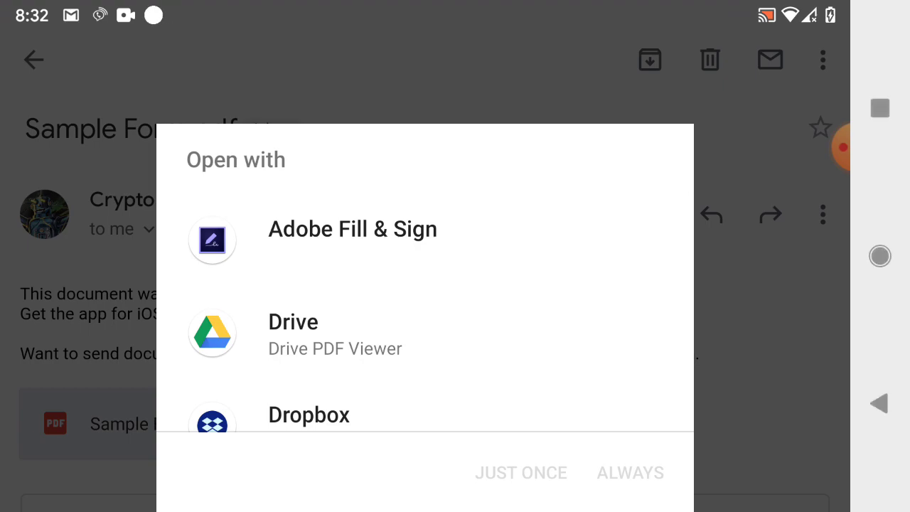
Step: Open the PDF with Adobe Fill & Sign, just once
{"action": "left_click", "coordinate": [353, 228]}
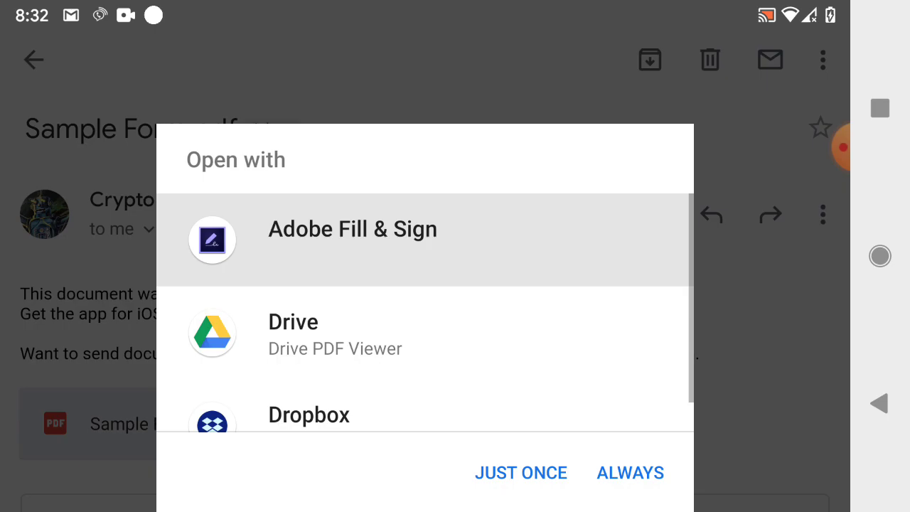
{"action": "left_click", "coordinate": [521, 472]}
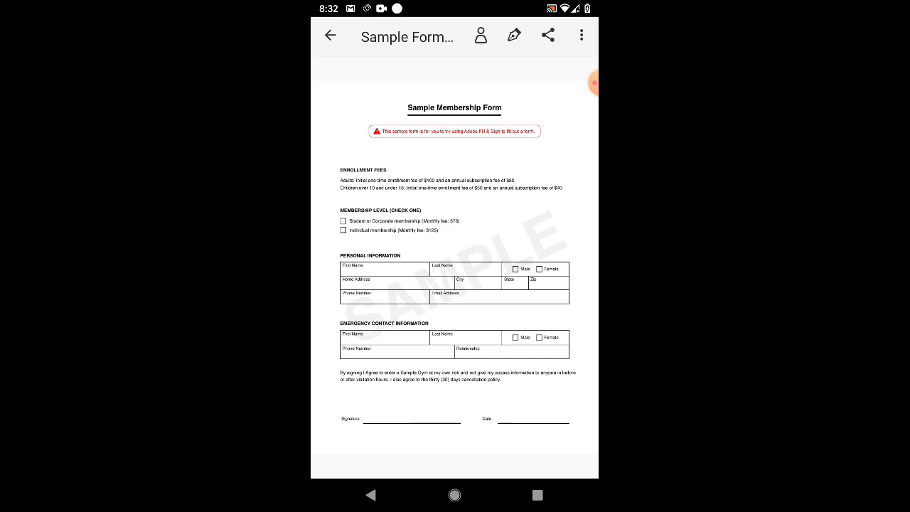
Step: Create and save a hand-drawn signature
{"action": "left_click", "coordinate": [513, 34]}
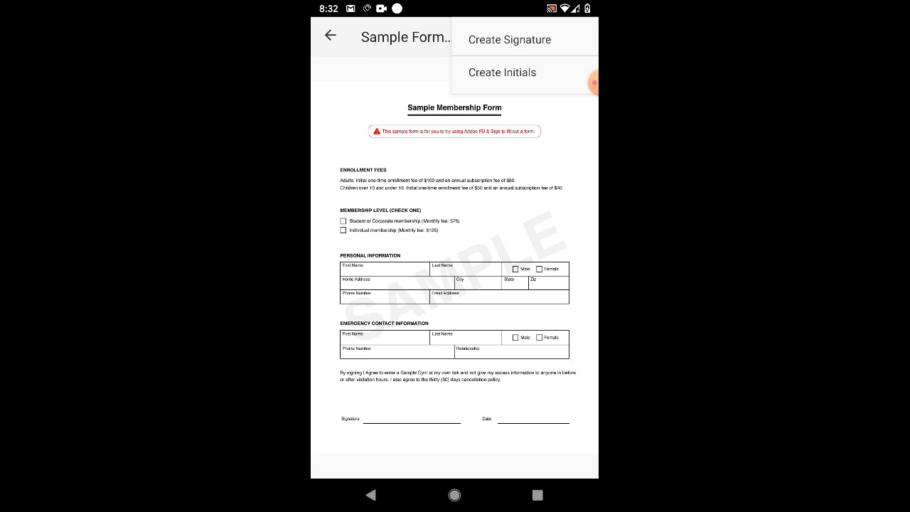
{"action": "left_click", "coordinate": [508, 39]}
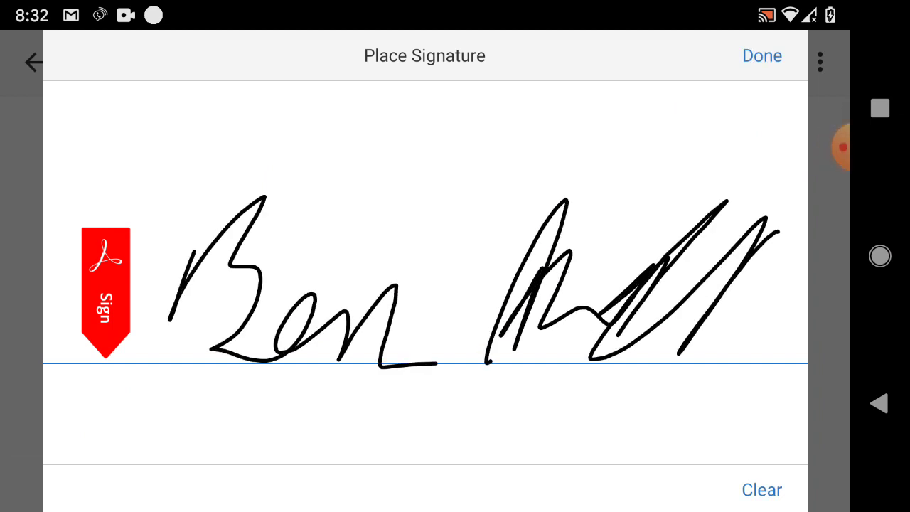
{"action": "left_click", "coordinate": [761, 55]}
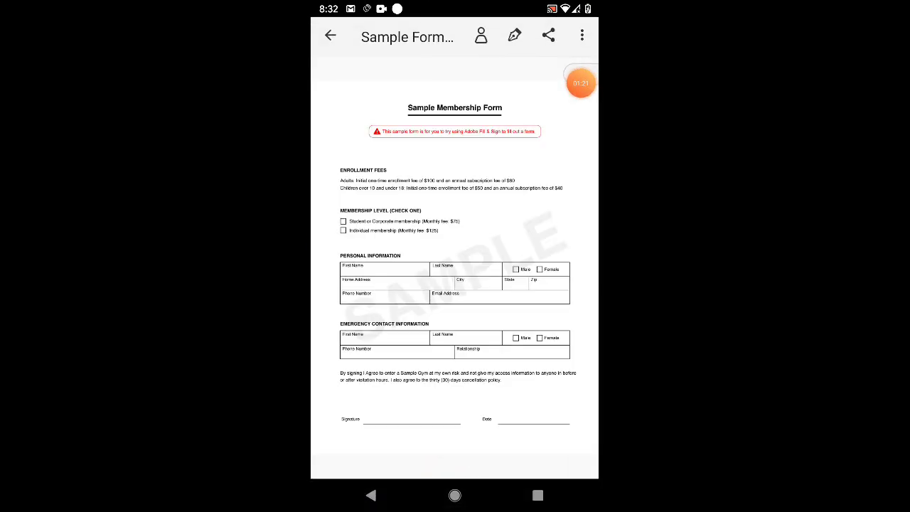
Step: Draw and save a set of handwritten initials
{"action": "left_click", "coordinate": [513, 36]}
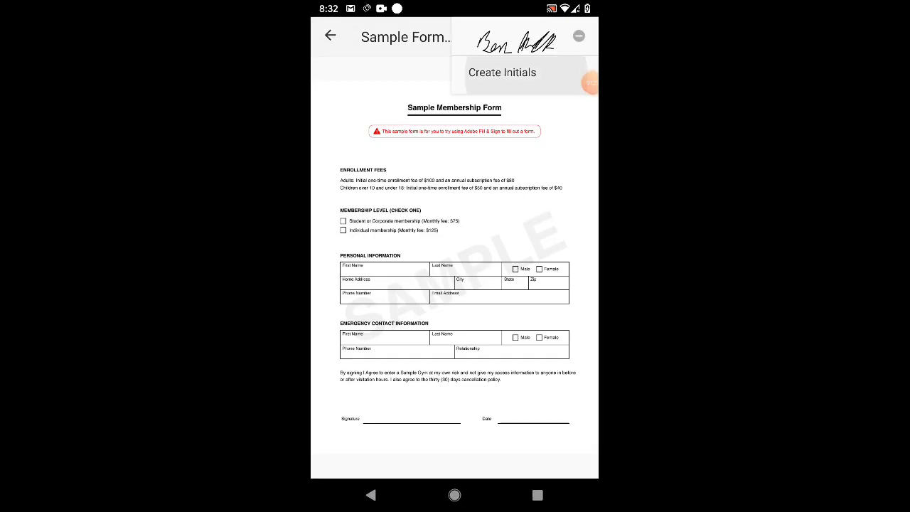
{"action": "left_click", "coordinate": [501, 71]}
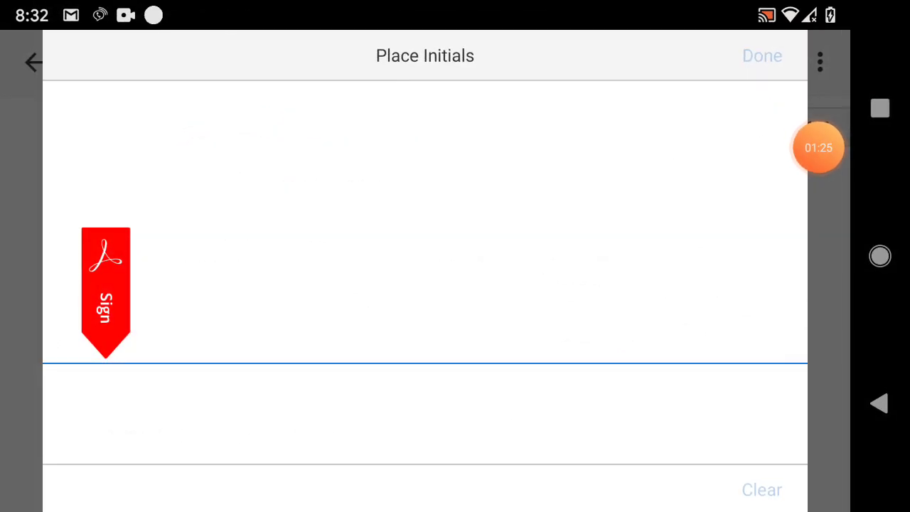
{"action": "left_click_drag", "start_coordinate": [185, 312], "coordinate": [286, 200]}
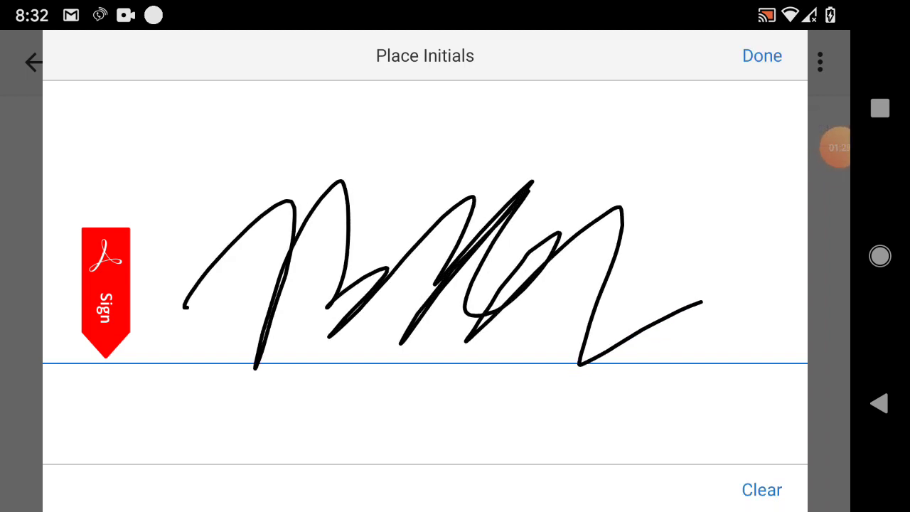
{"action": "left_click", "coordinate": [761, 55]}
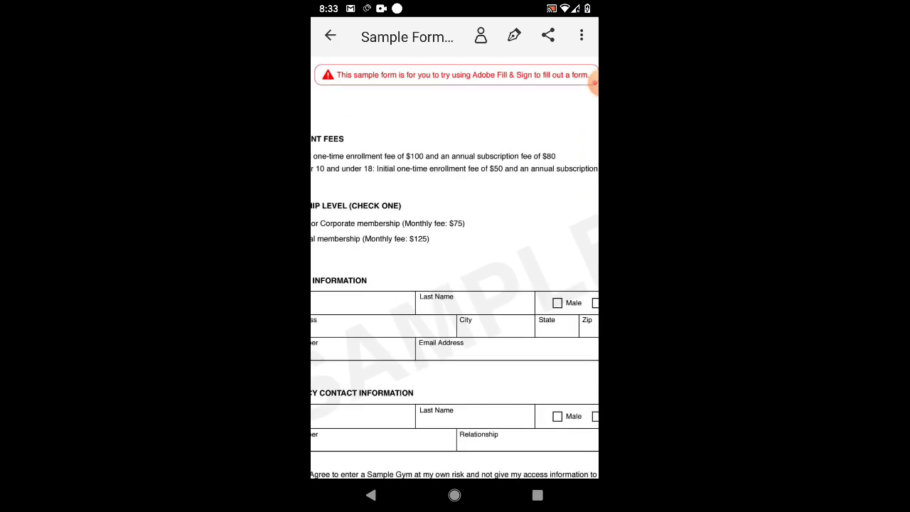
Step: Tick the Student or Corporate membership checkbox and enter 'ben affkek' as First Name
{"action": "scroll", "scroll_direction": "up", "scroll_amount": 3}
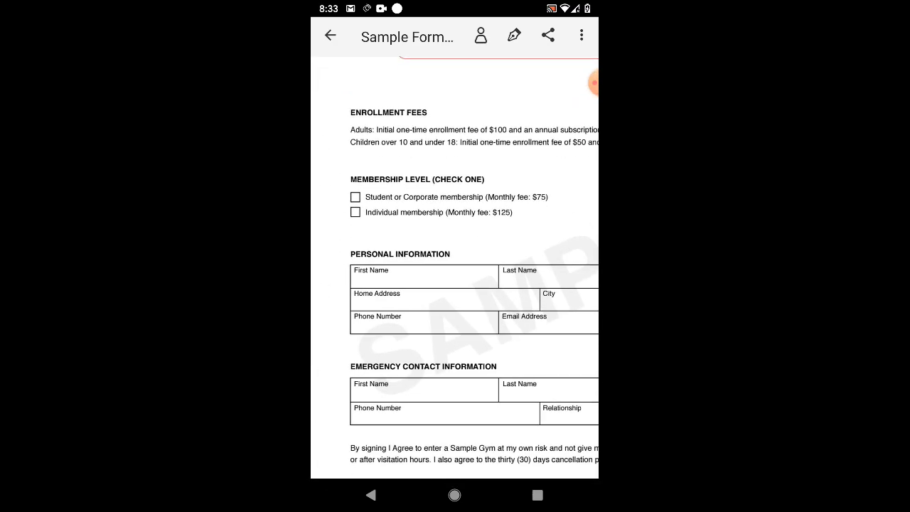
{"action": "left_click", "coordinate": [355, 197]}
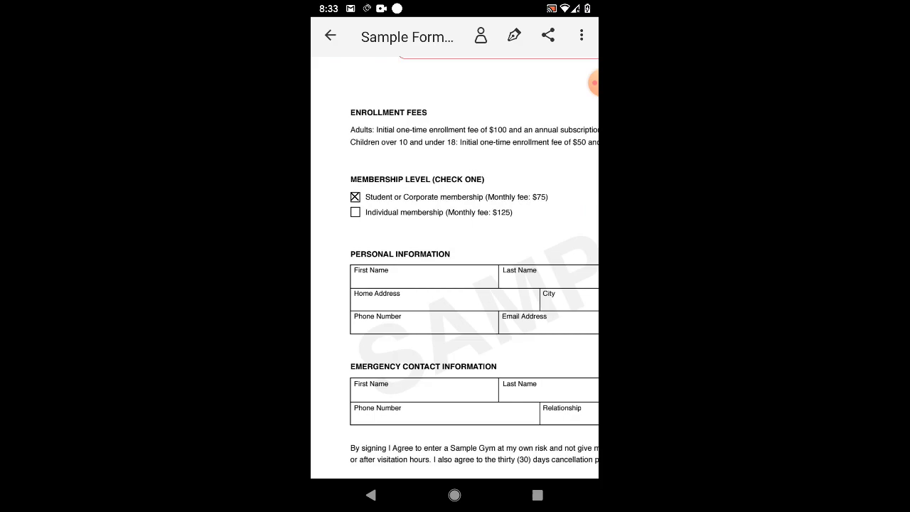
{"action": "left_click", "coordinate": [424, 276]}
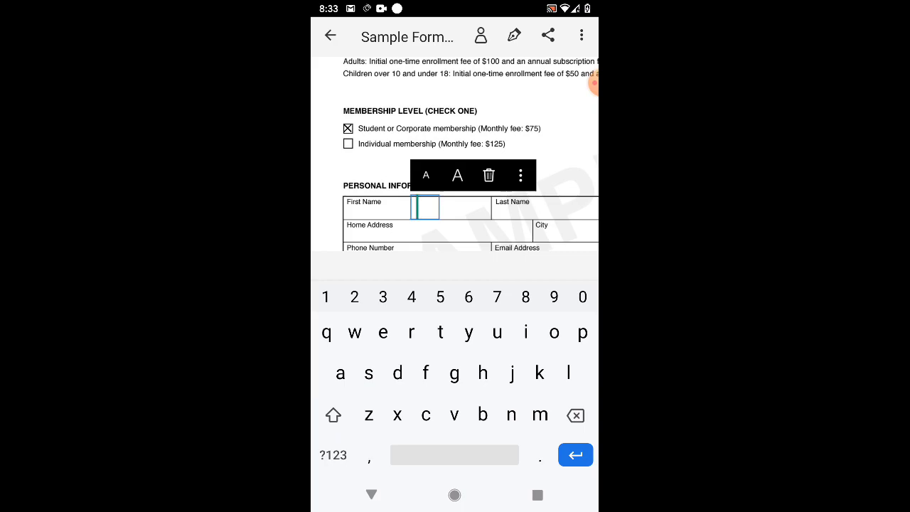
{"action": "type", "text": "ben aff"}
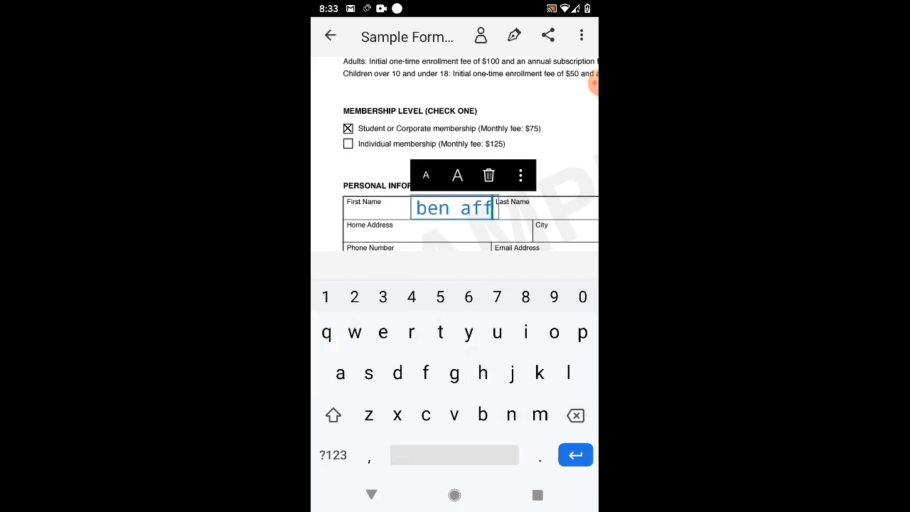
{"action": "type", "text": "kek"}
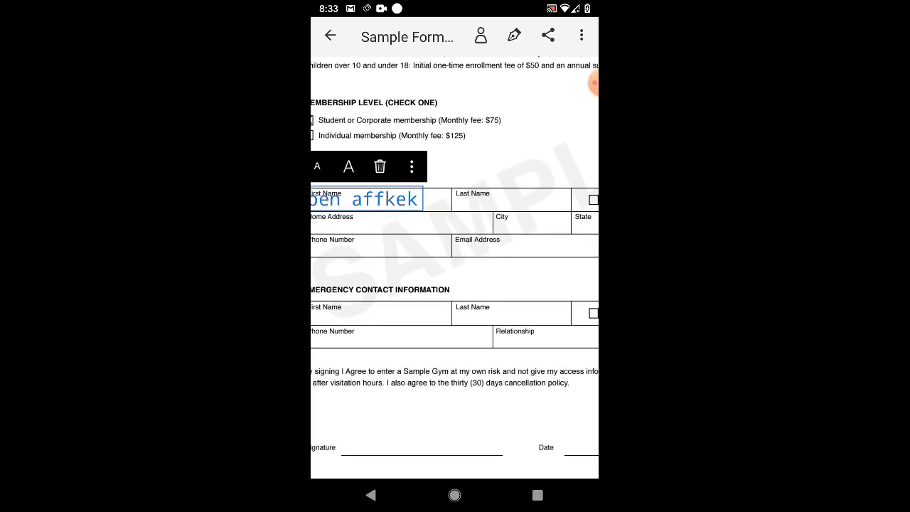
Step: Discard an empty Last Name entry, start a Phone Number entry, and place the signature
{"action": "left_click", "coordinate": [511, 199]}
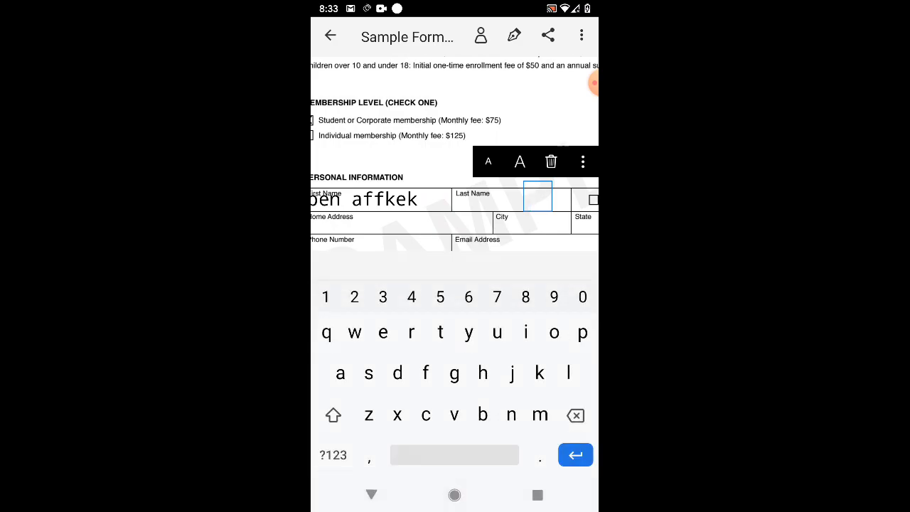
{"action": "left_click", "coordinate": [576, 454]}
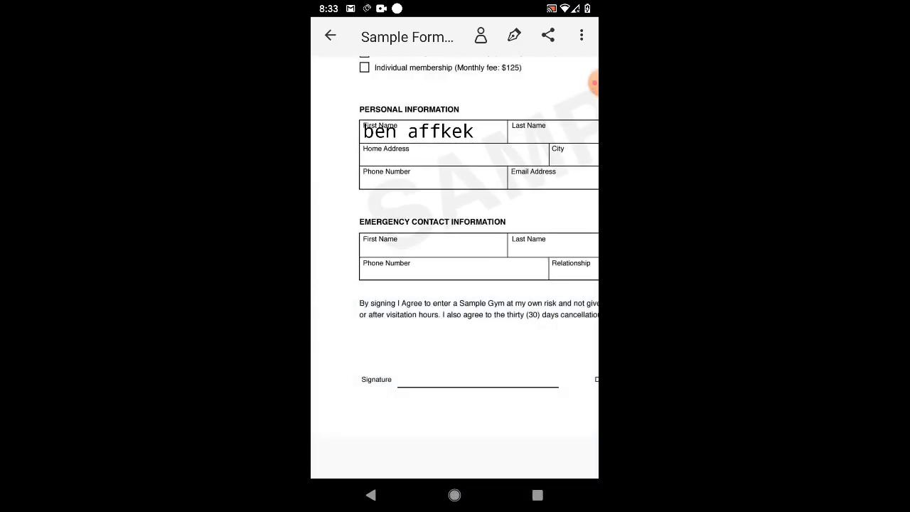
{"action": "left_click", "coordinate": [526, 176]}
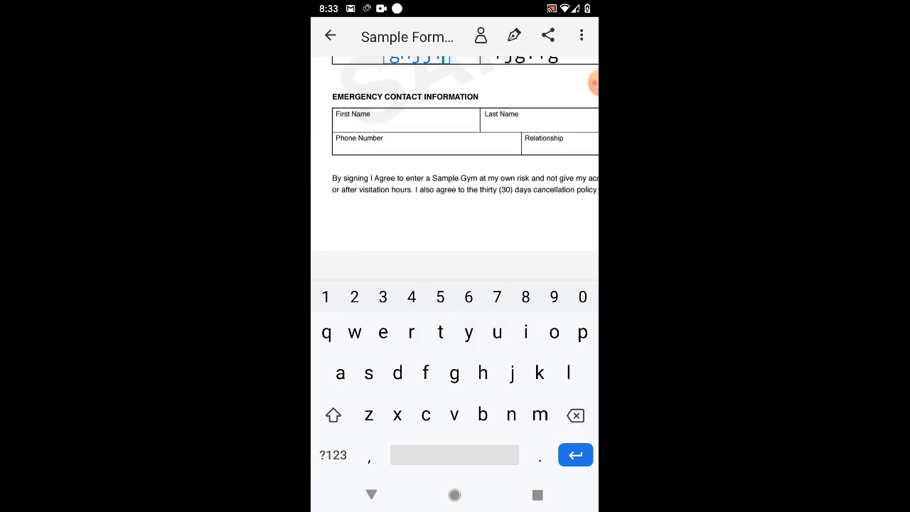
{"action": "scroll", "scroll_direction": "down", "scroll_amount": 3}
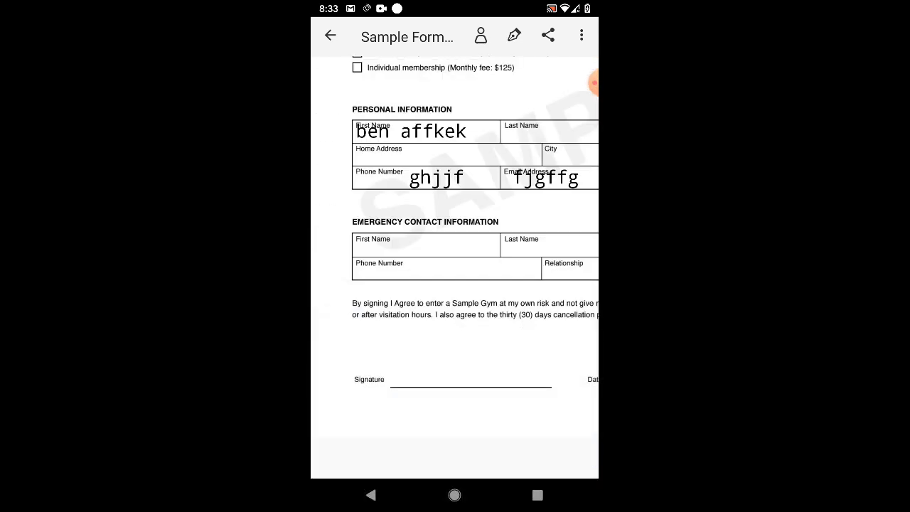
{"action": "left_click", "coordinate": [471, 380]}
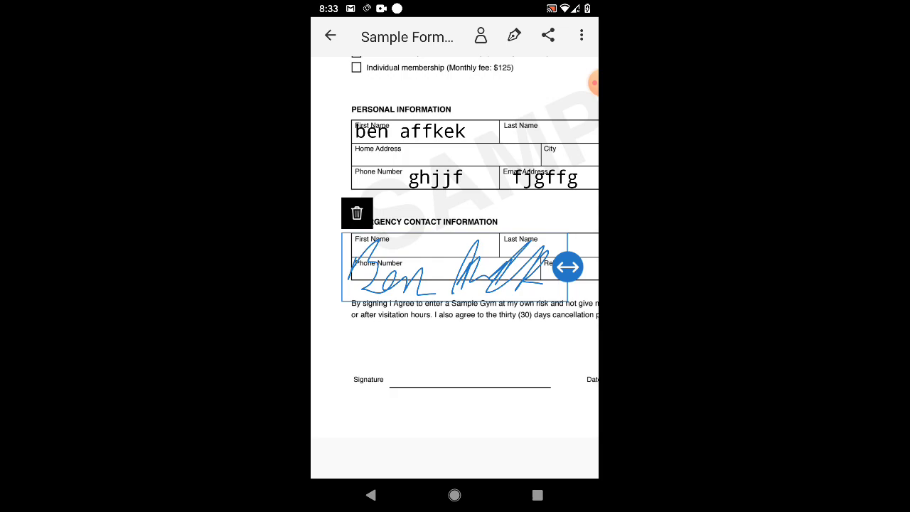
Step: Move the signature onto its line and enter 'hf' as text on the Date line
{"action": "left_click_drag", "start_coordinate": [454, 277], "coordinate": [455, 352]}
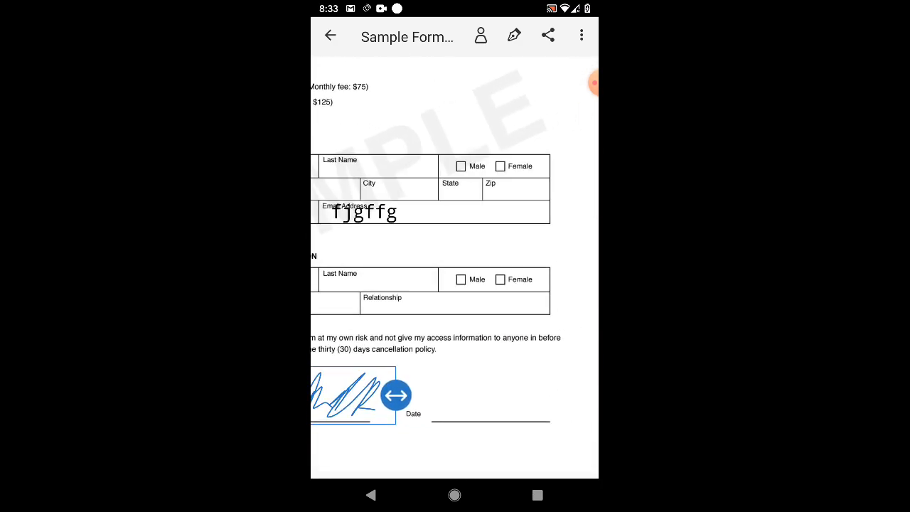
{"action": "left_click", "coordinate": [462, 413]}
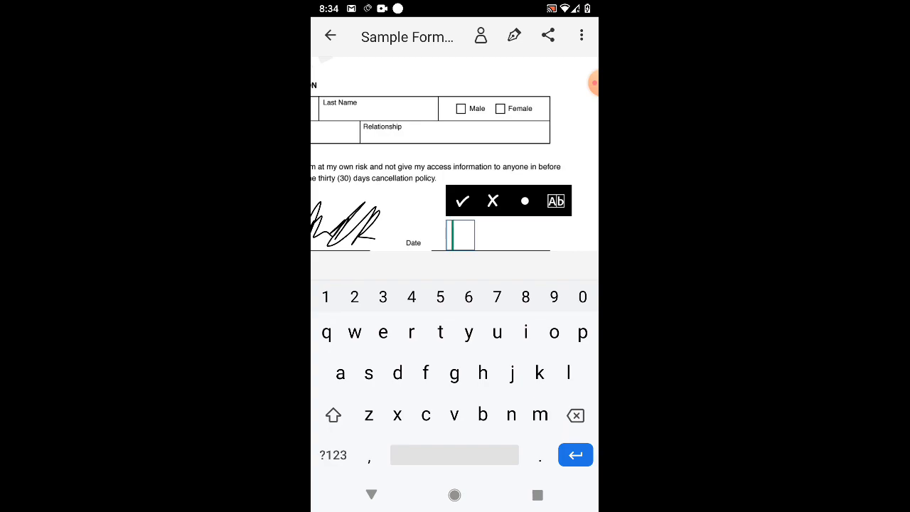
{"action": "left_click", "coordinate": [556, 200]}
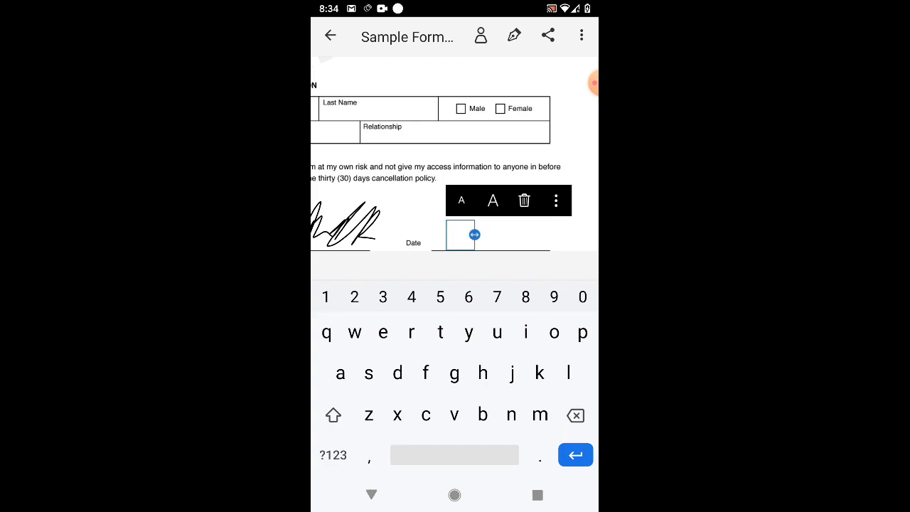
{"action": "type", "text": "hf"}
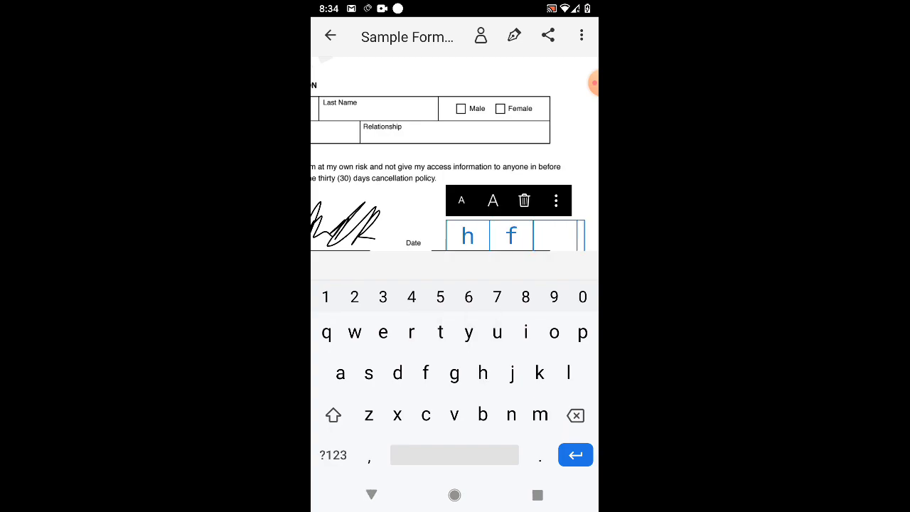
{"action": "left_click", "coordinate": [547, 35]}
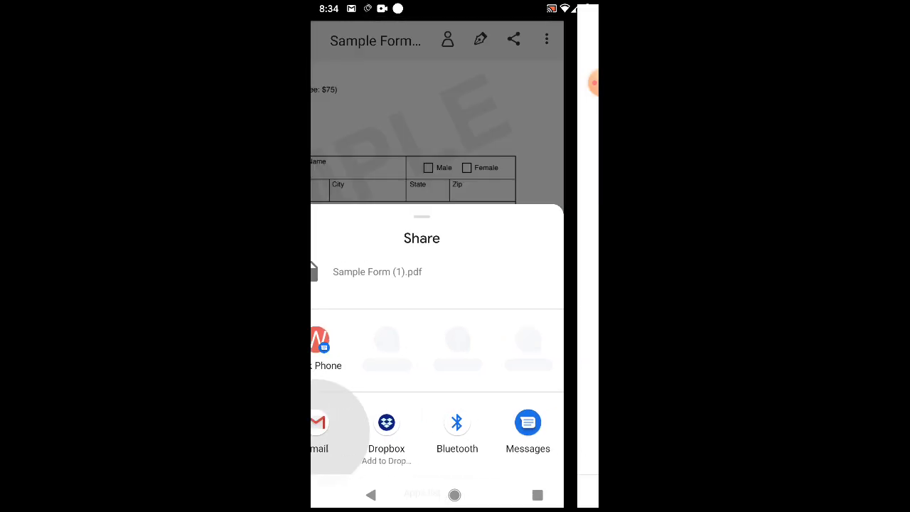
Step: Share the filled form via Gmail, addressed to the suggested 'saiy…' recipient
{"action": "left_click", "coordinate": [317, 423]}
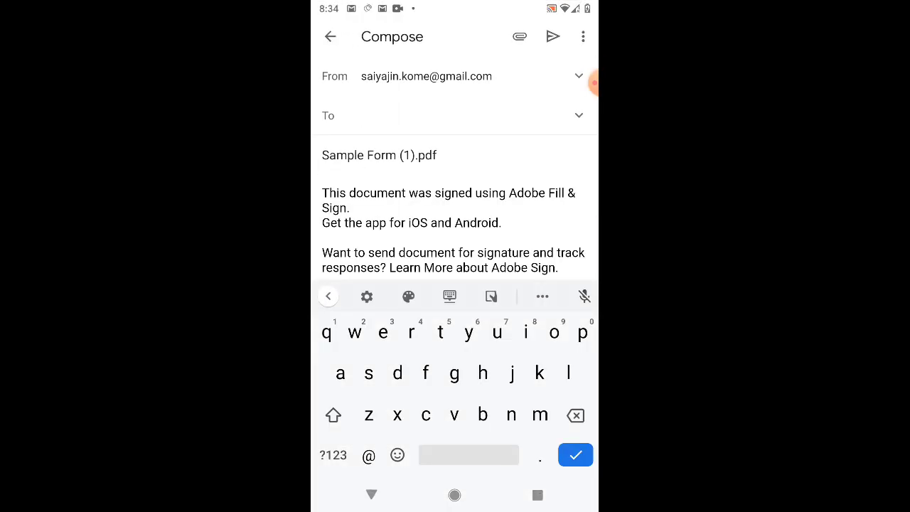
{"action": "type", "text": "saiy"}
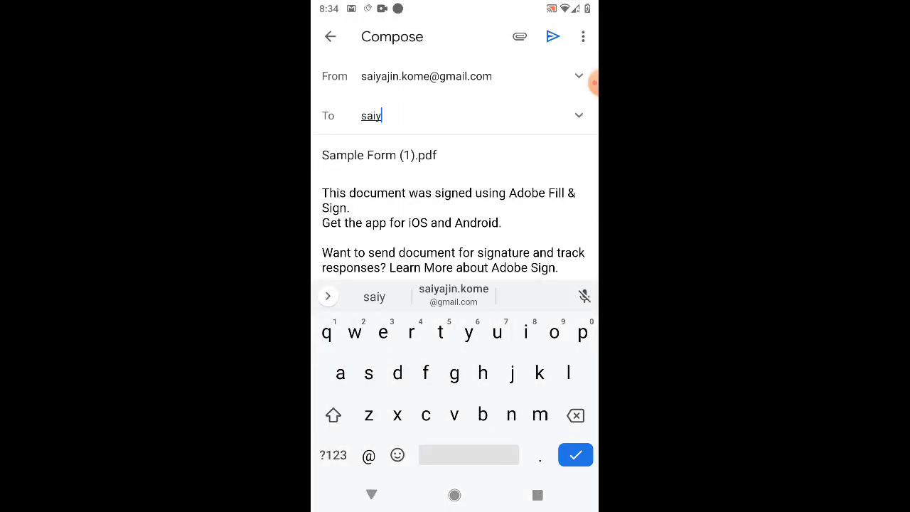
{"action": "left_click", "coordinate": [453, 295]}
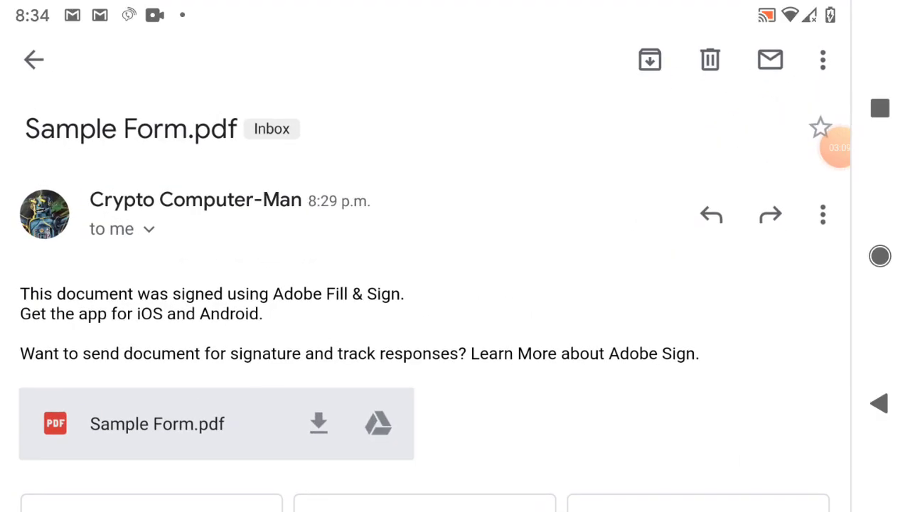
Step: Open the received email and view its Sample Form (1).pdf attachment
{"action": "left_click", "coordinate": [34, 59]}
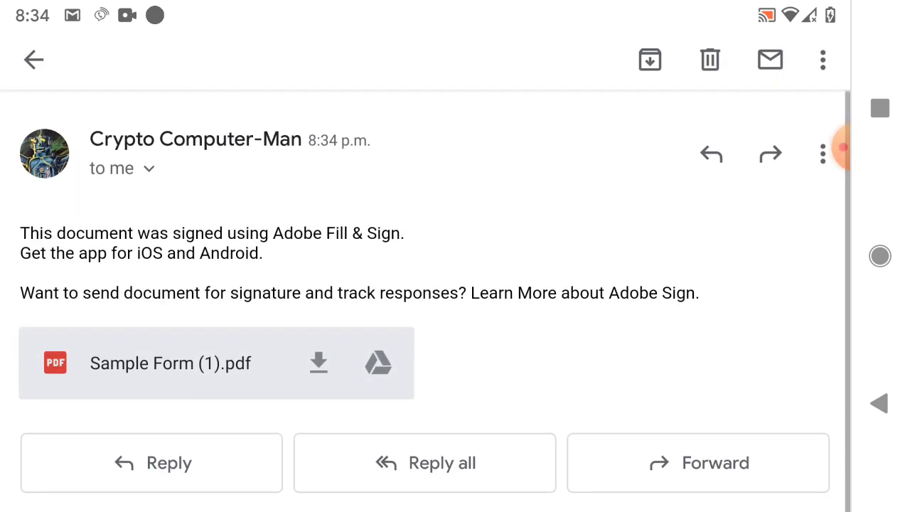
{"action": "left_click", "coordinate": [318, 363]}
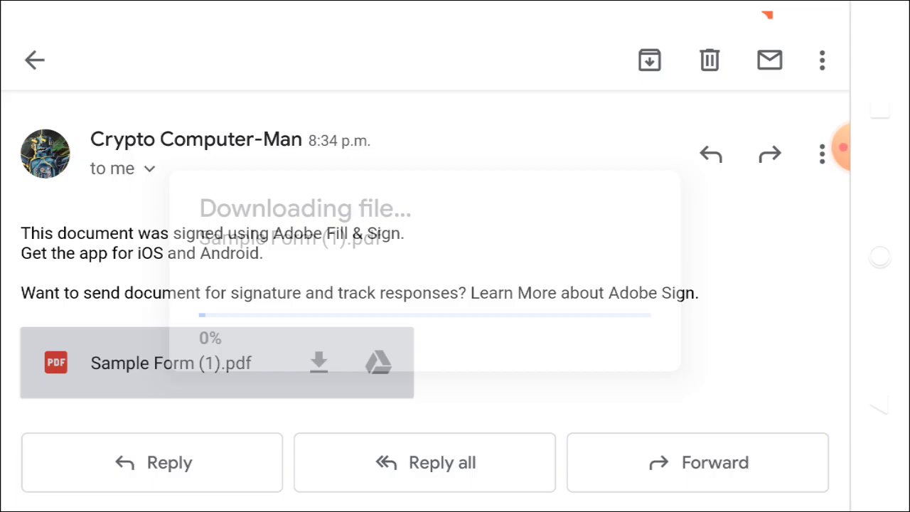
{"action": "left_click", "coordinate": [318, 363]}
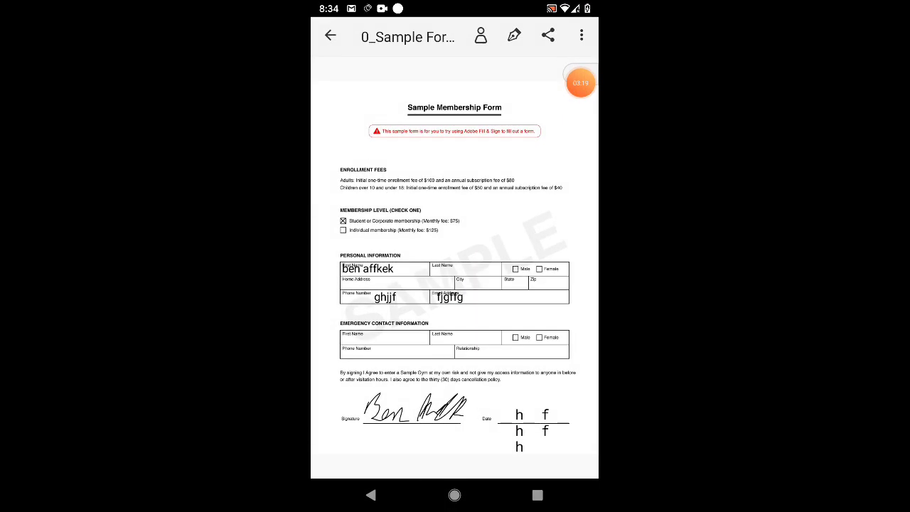